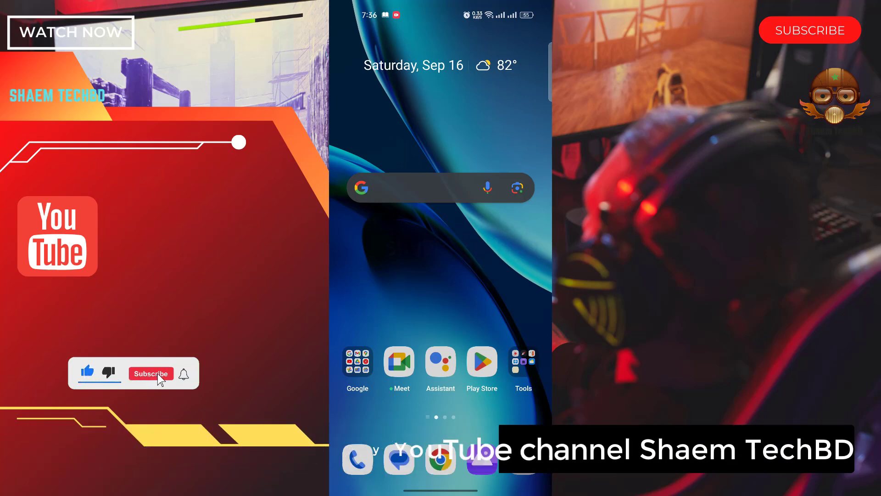
# - Bring up the app drawer listing all installed apps from the home screen
pyautogui.click(150, 374)
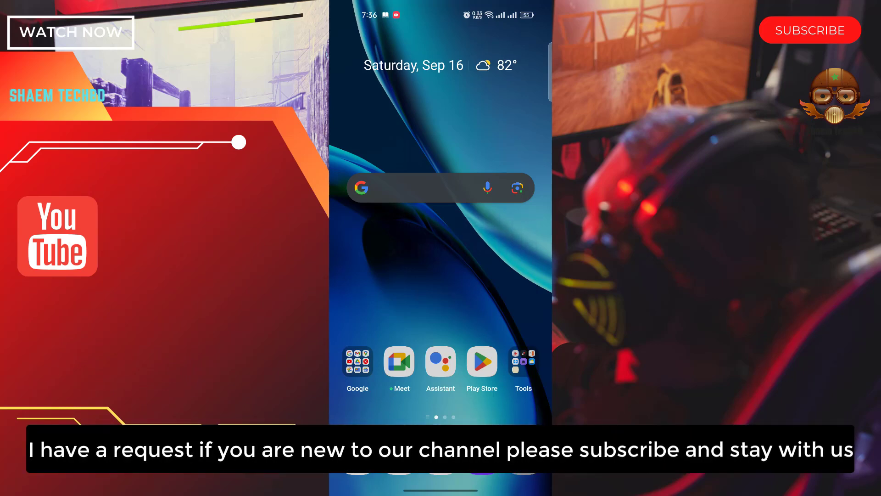
pyautogui.scroll(3)
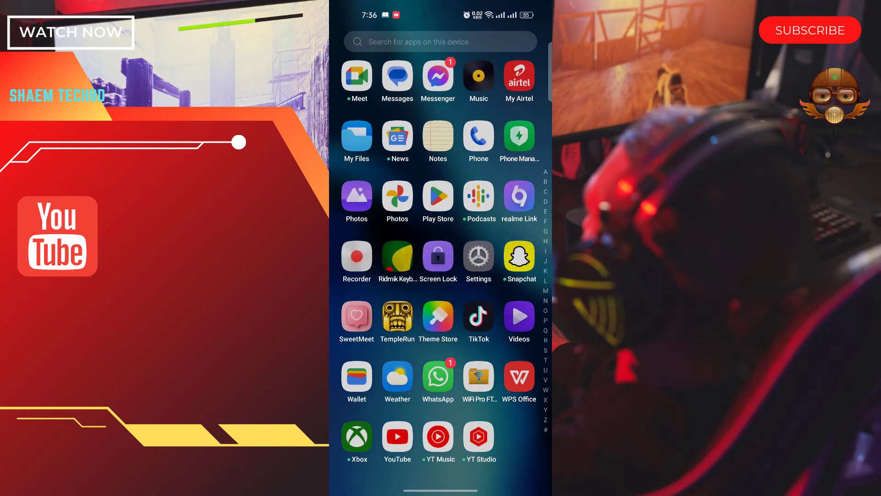
# - Search the settings for "date" and reach the Date & time page
pyautogui.click(479, 257)
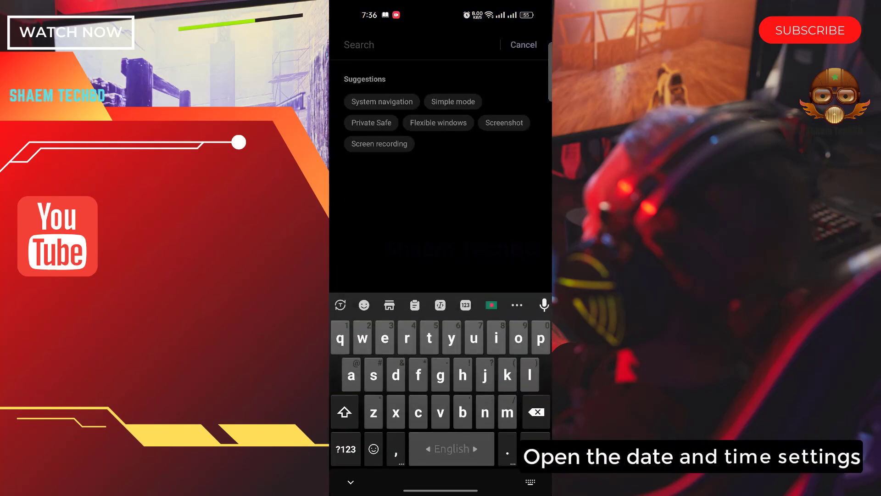
pyautogui.write('date')
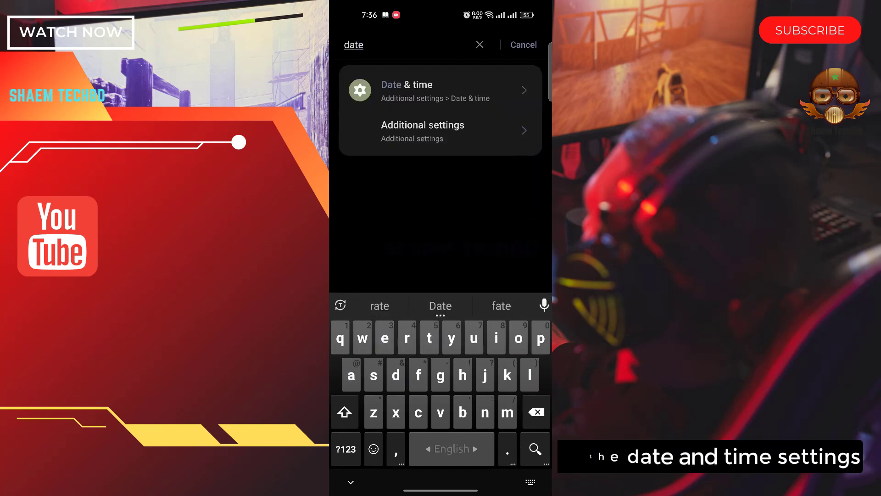
pyautogui.click(440, 89)
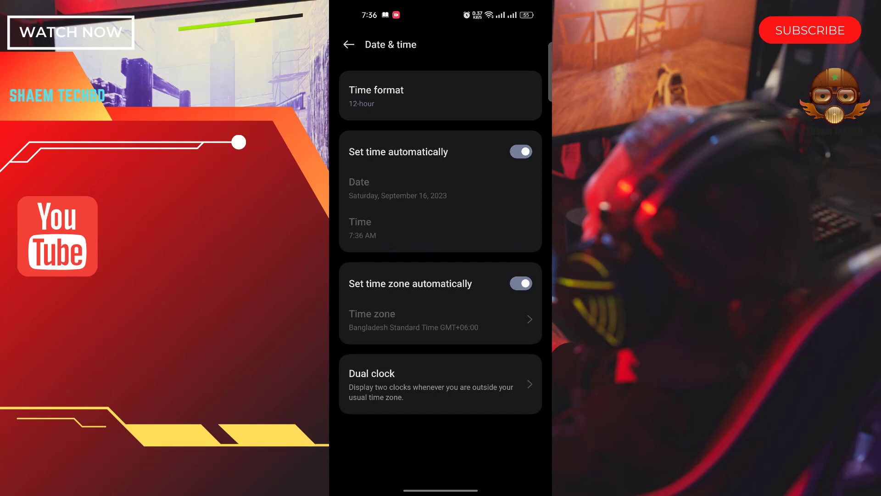
# - Clean the 101 MB of junk files via About device > Storage, dropping used storage to 36.9 GB
pyautogui.click(349, 44)
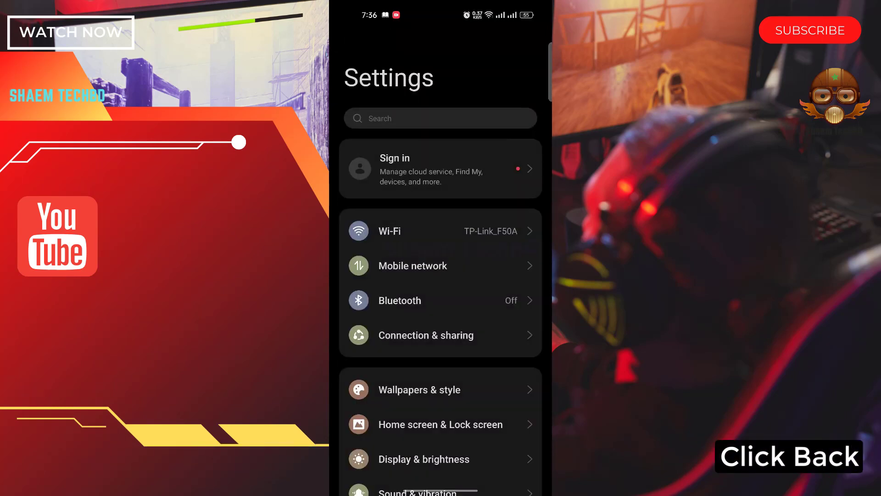
pyautogui.scroll(-3)
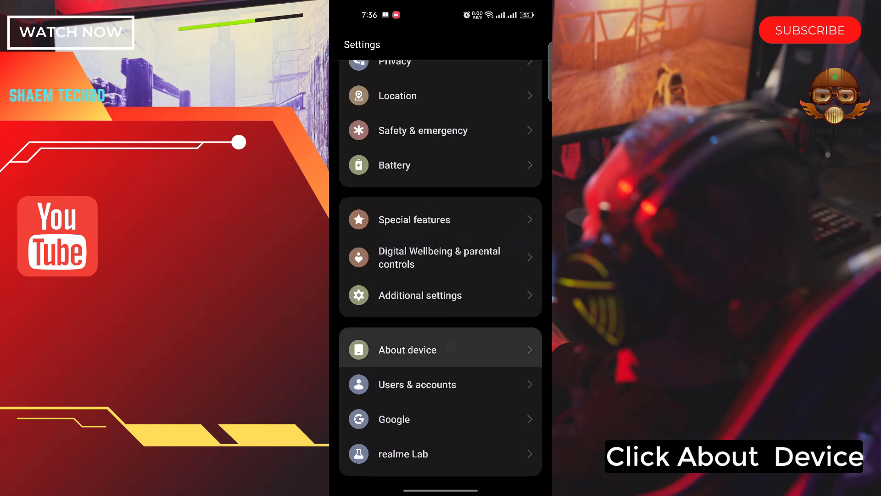
pyautogui.click(408, 349)
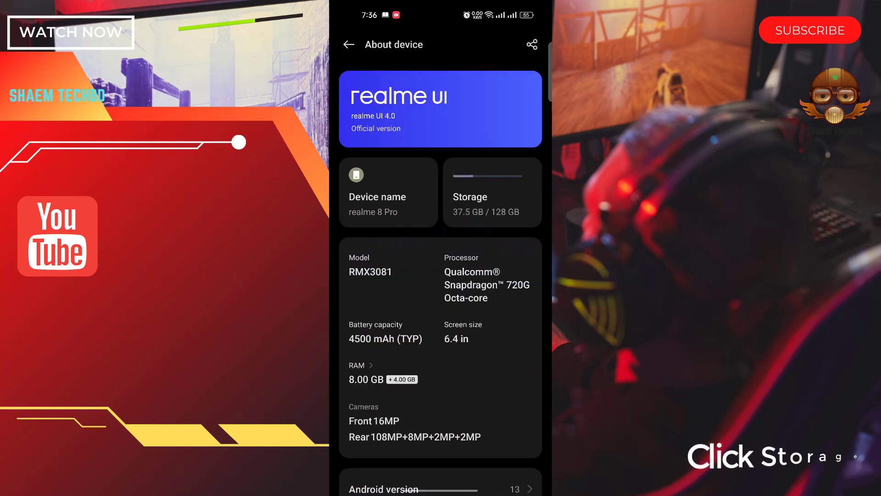
pyautogui.click(492, 191)
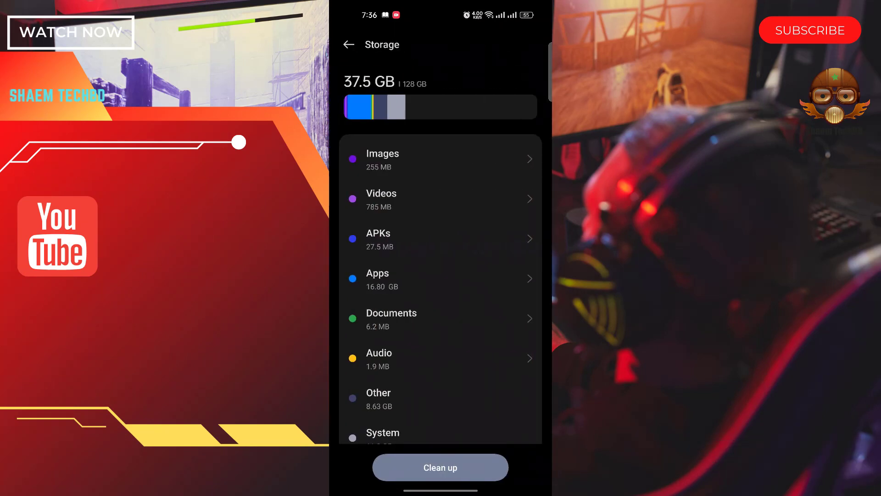
pyautogui.click(440, 467)
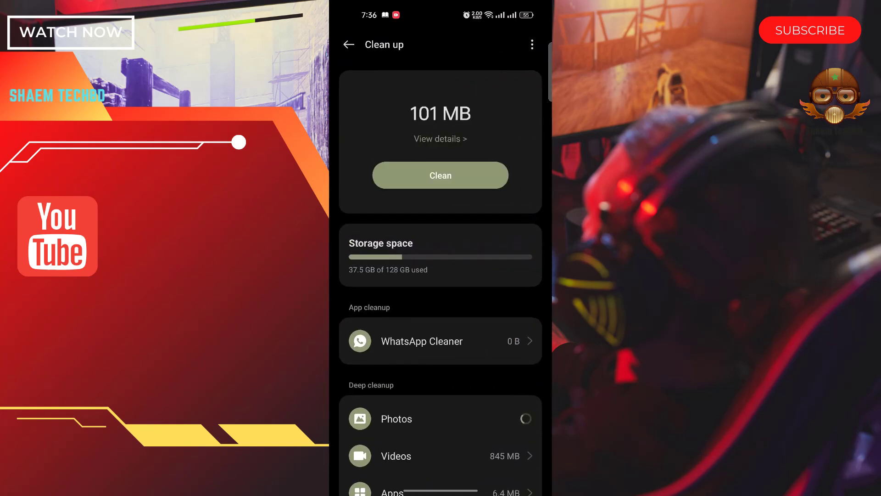
pyautogui.click(440, 174)
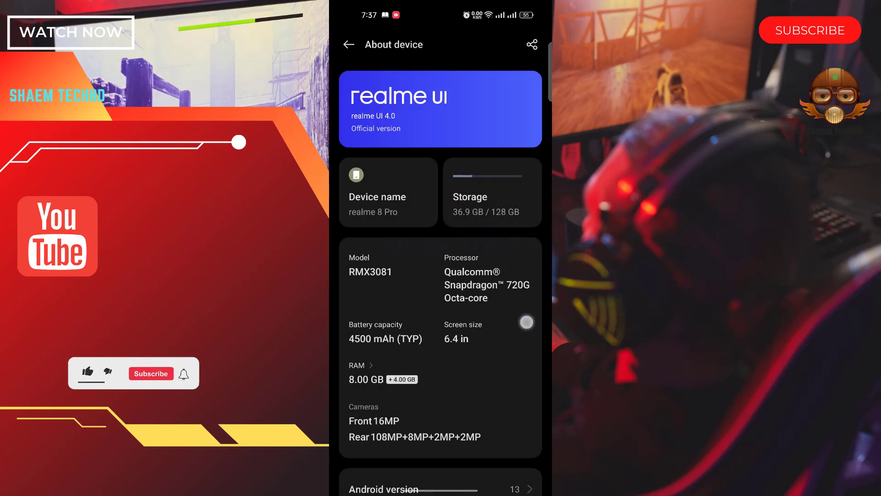
# - Navigate through Apps > App management and scroll down the installed list toward iHappy
pyautogui.click(348, 44)
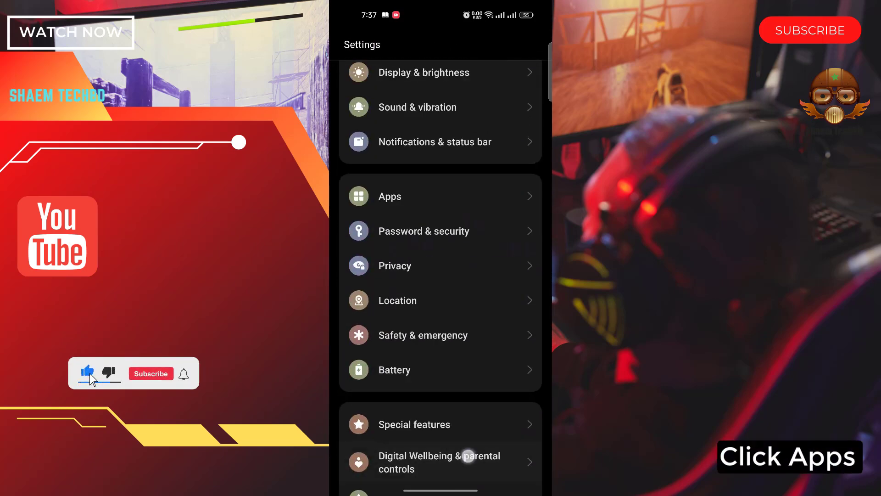
pyautogui.click(389, 197)
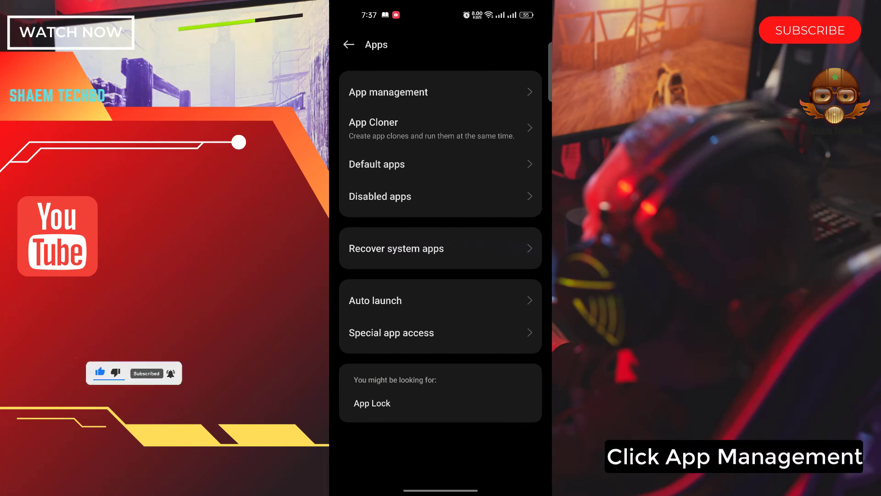
pyautogui.click(389, 92)
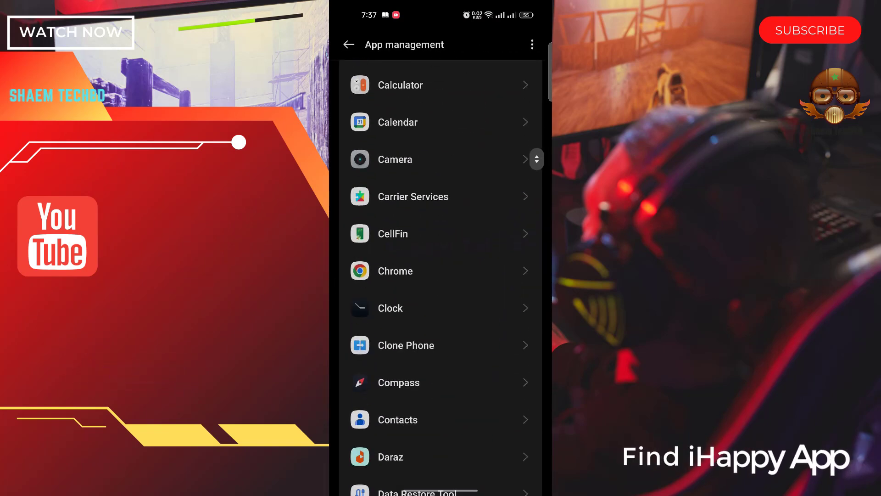
pyautogui.scroll(-3)
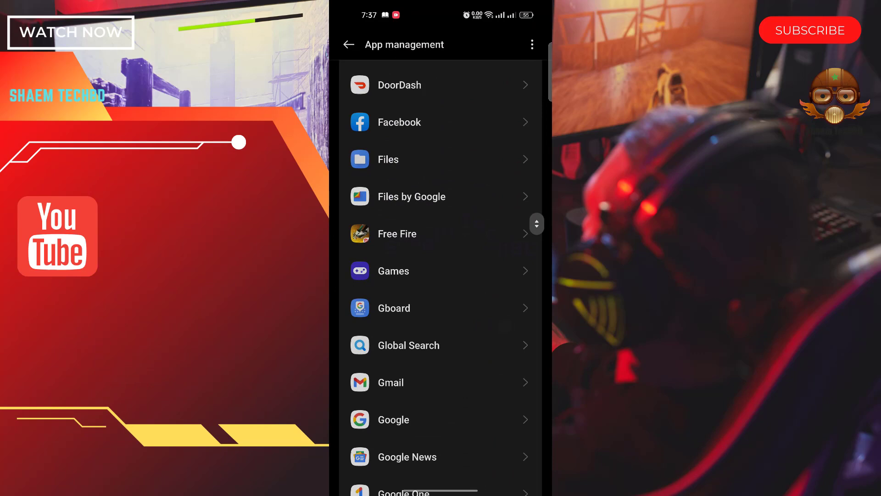
pyautogui.scroll(-3)
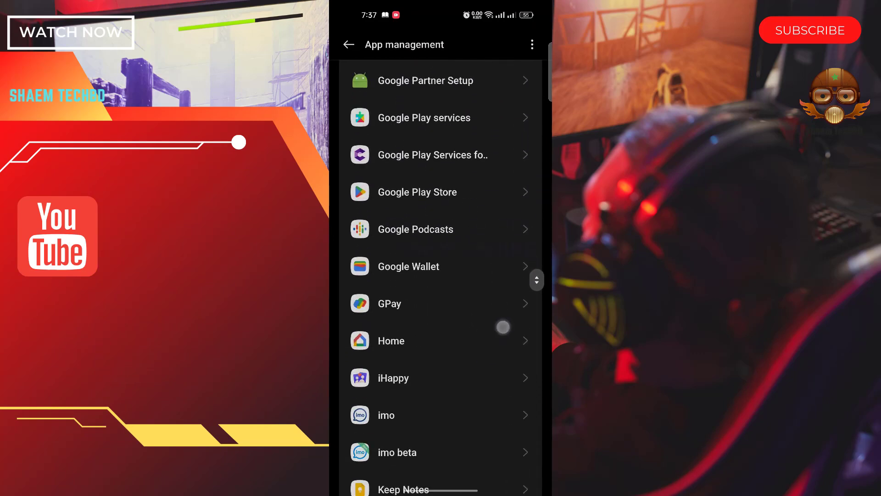
pyautogui.scroll(-3)
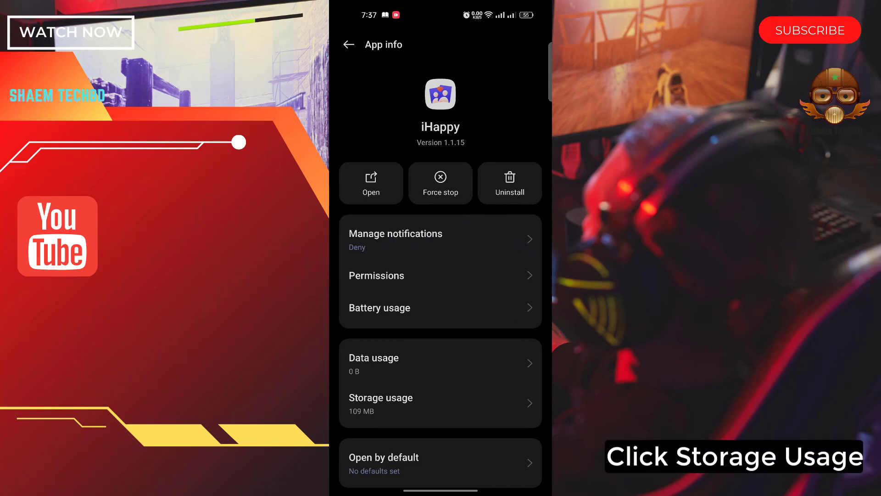
# - Clear iHappy's 109 MB of app data from its Storage usage page and confirm the deletion
pyautogui.click(440, 403)
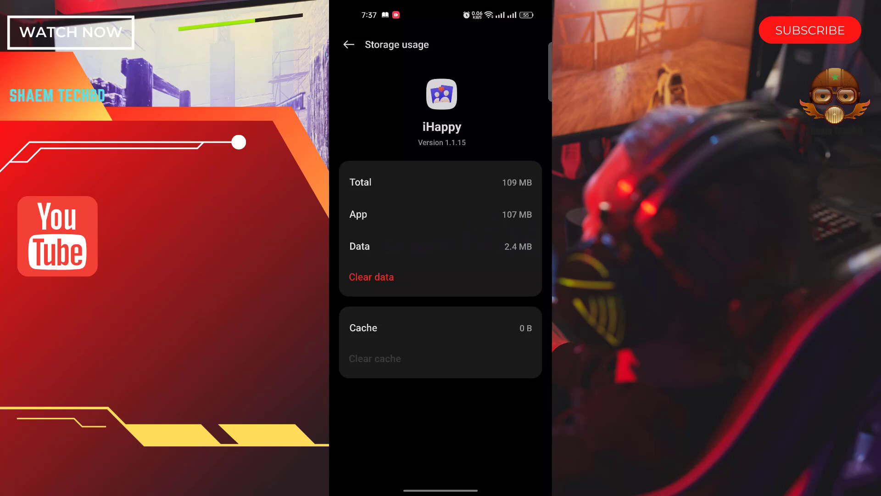
pyautogui.click(370, 276)
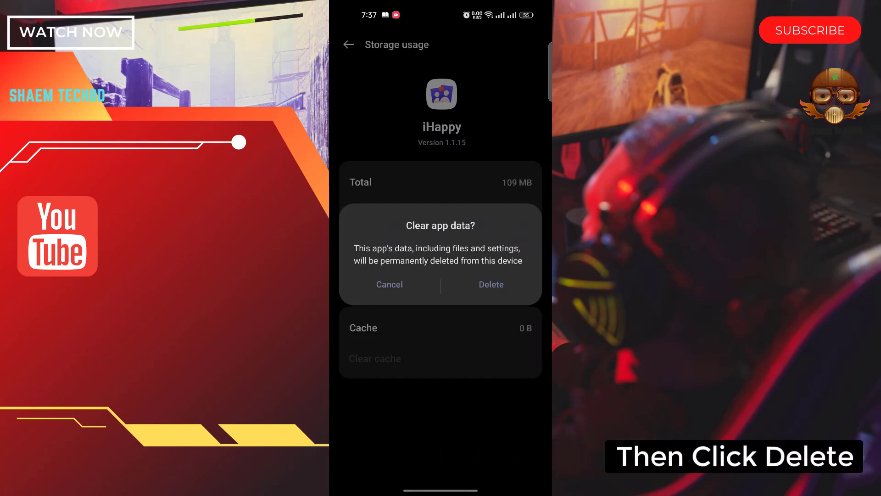
pyautogui.click(490, 283)
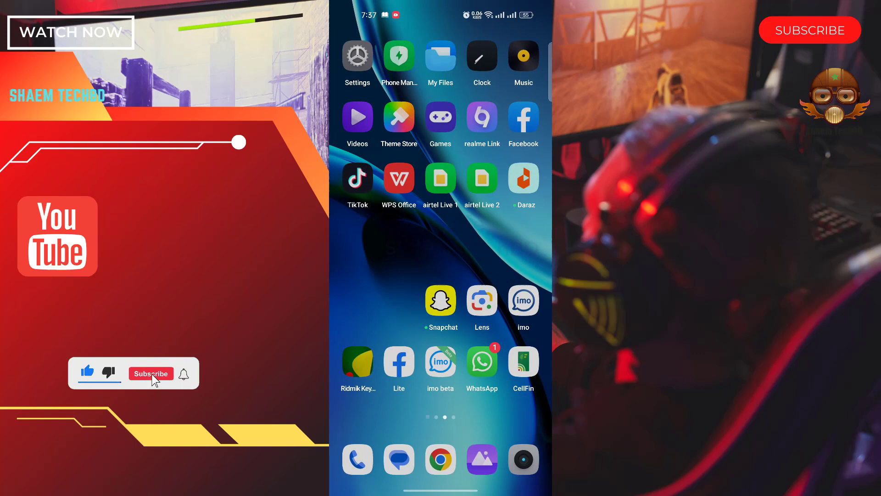
# - Launch the Play Store and reach the iHappy listing through the recent search "ihappy"
pyautogui.click(151, 373)
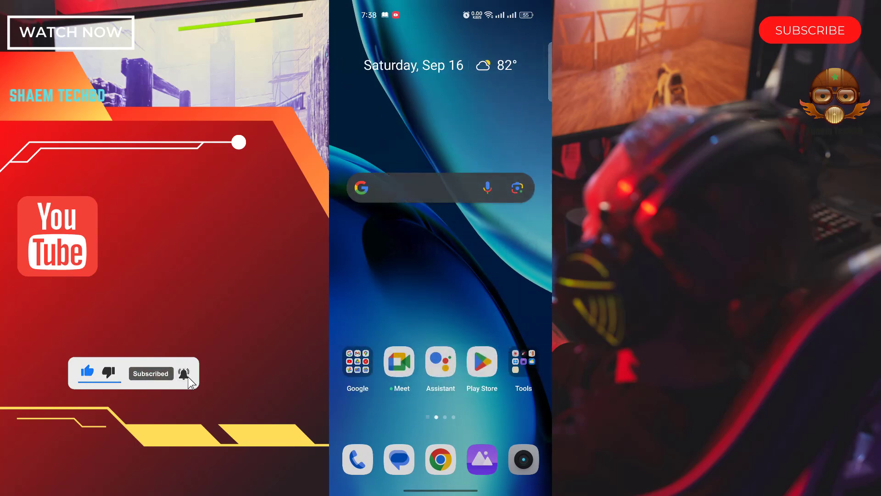
pyautogui.click(480, 363)
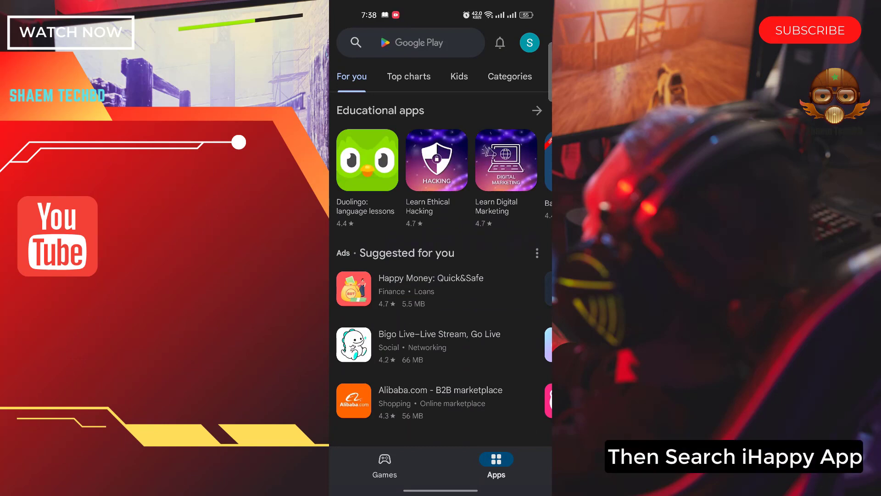
pyautogui.click(410, 43)
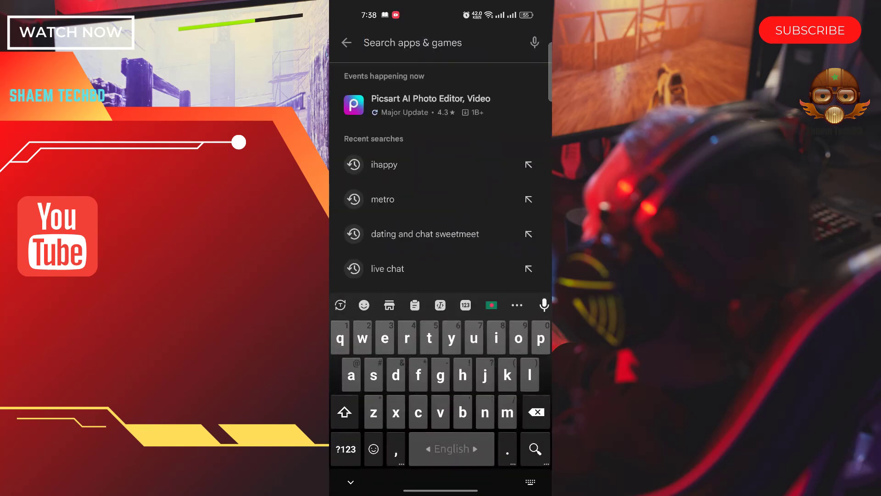
pyautogui.click(382, 165)
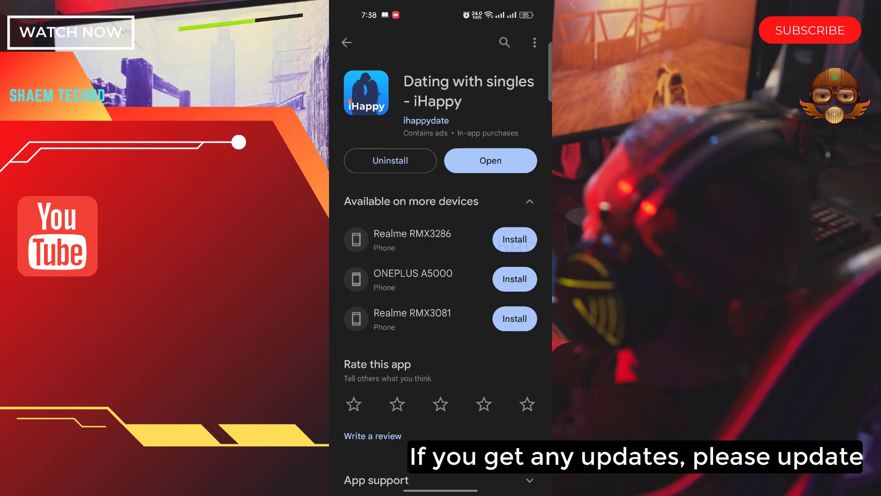
# - Launch iHappy from its store listing and answer the notification permission prompt
pyautogui.click(489, 160)
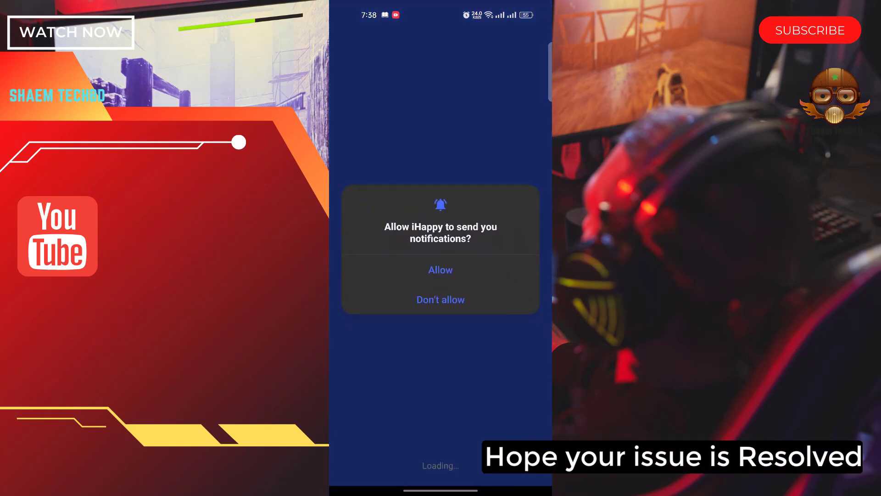
pyautogui.click(439, 270)
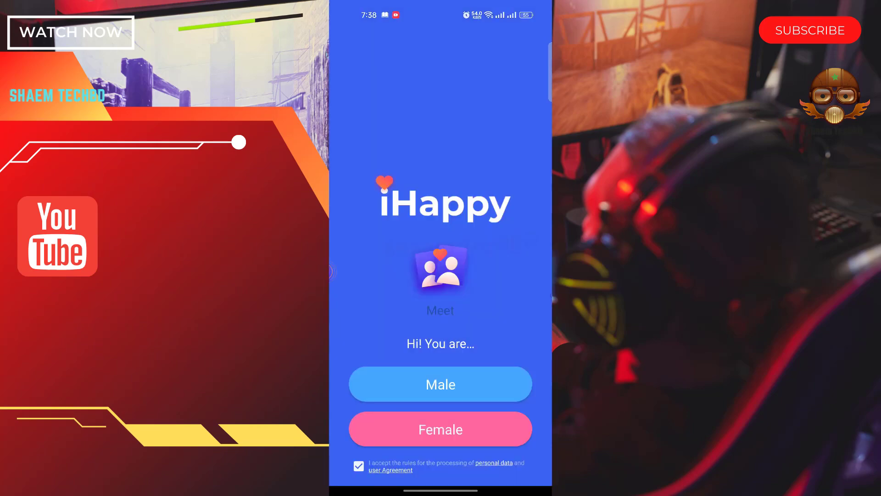